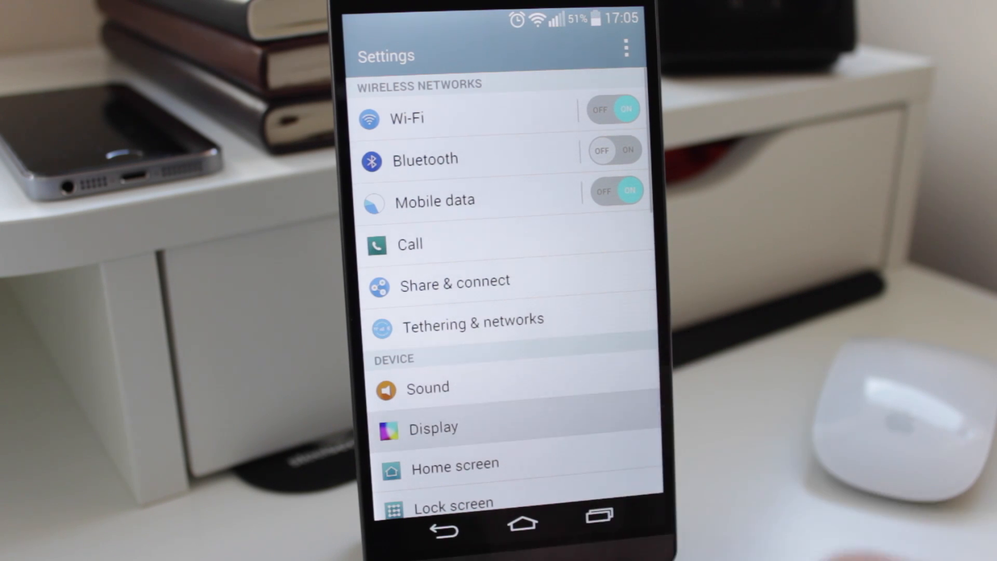
Go into Display settings and reach the Home touch buttons options.
left_click(434, 427)
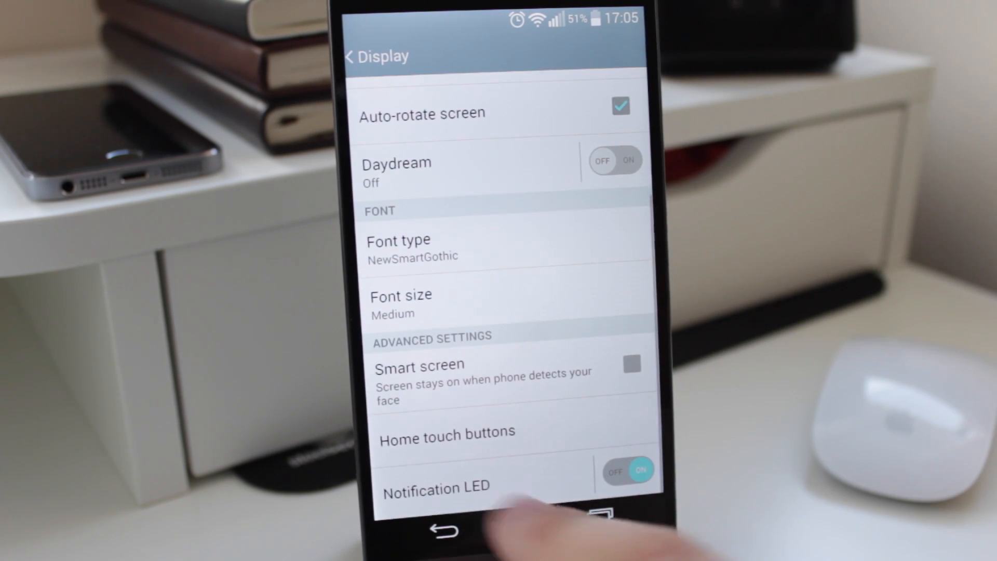
left_click(446, 433)
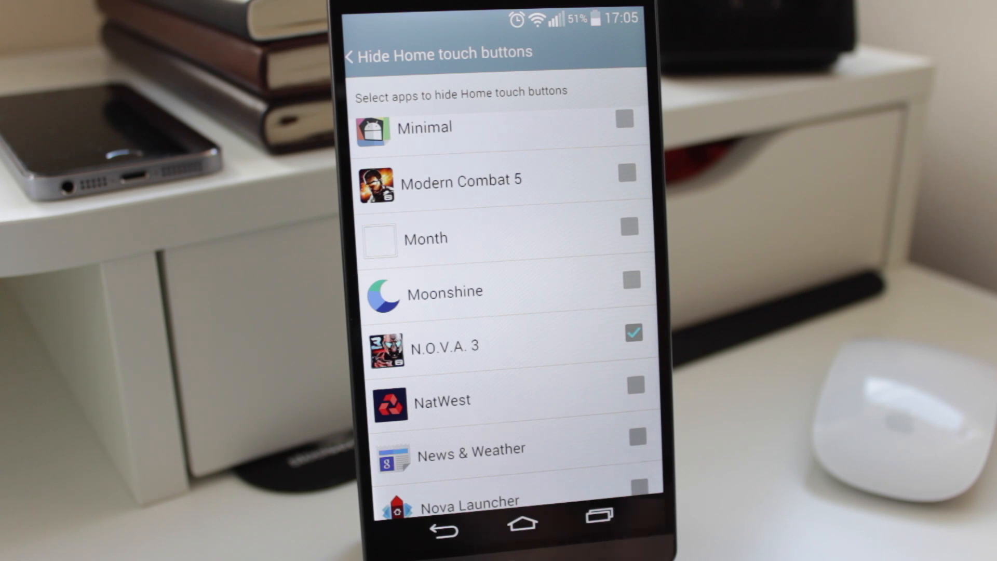
Tick Google Play Music in the hide-buttons app list, then return to the home screen.
scroll("up", 3)
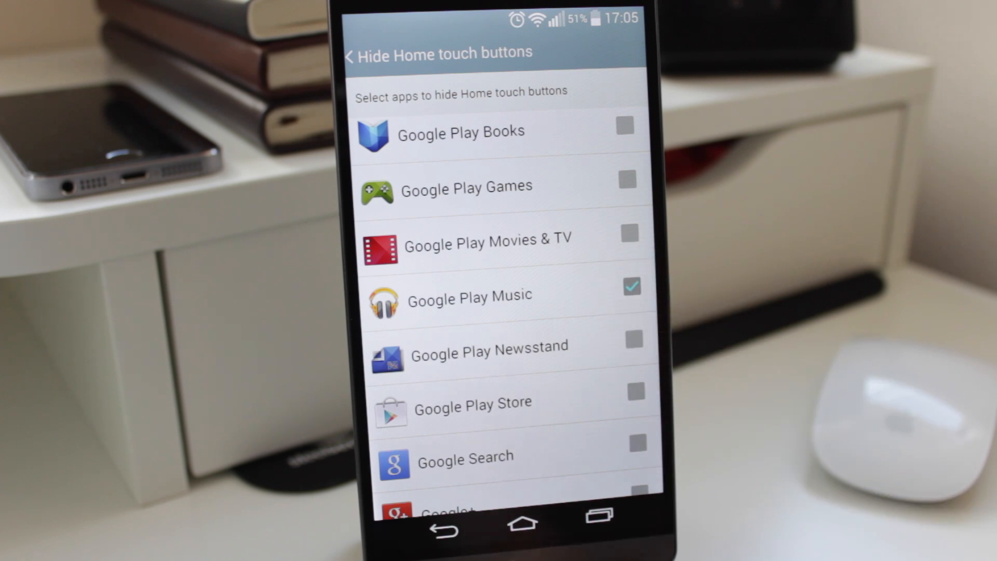
left_click(521, 523)
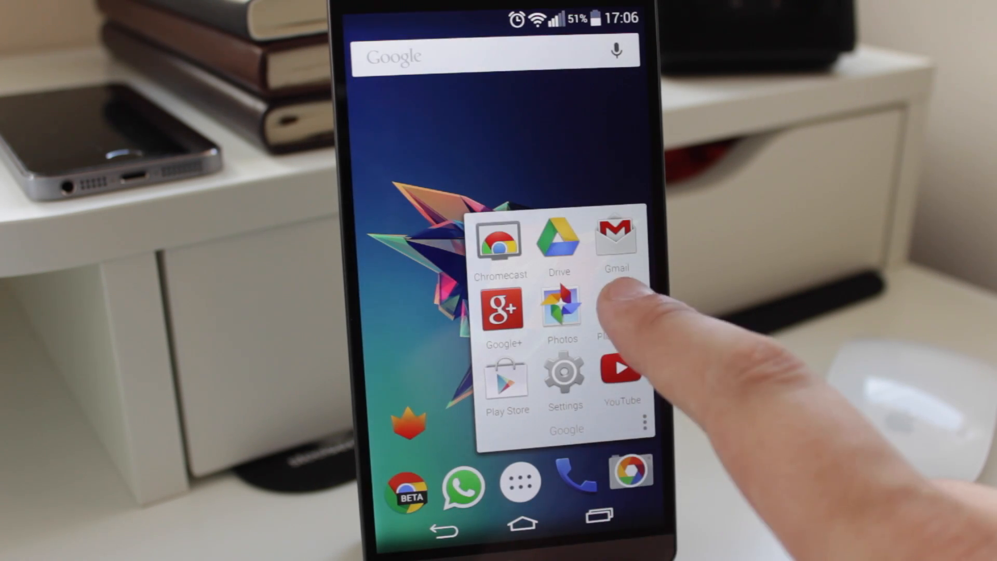
View Thin Lizzy's 'The Sun Goes Down' full-screen in Play Music, then go back home via Recent apps.
left_click(614, 312)
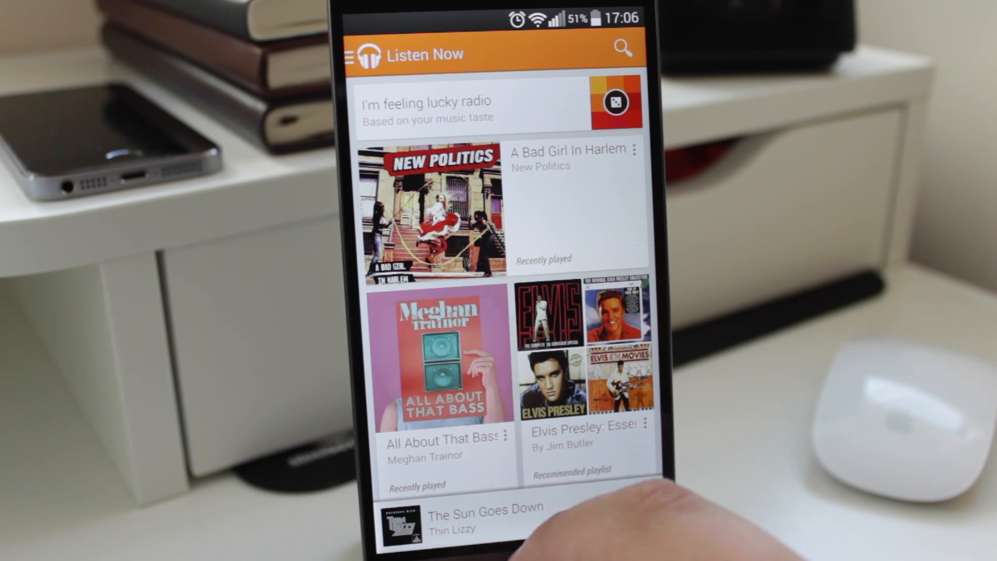
left_click(486, 522)
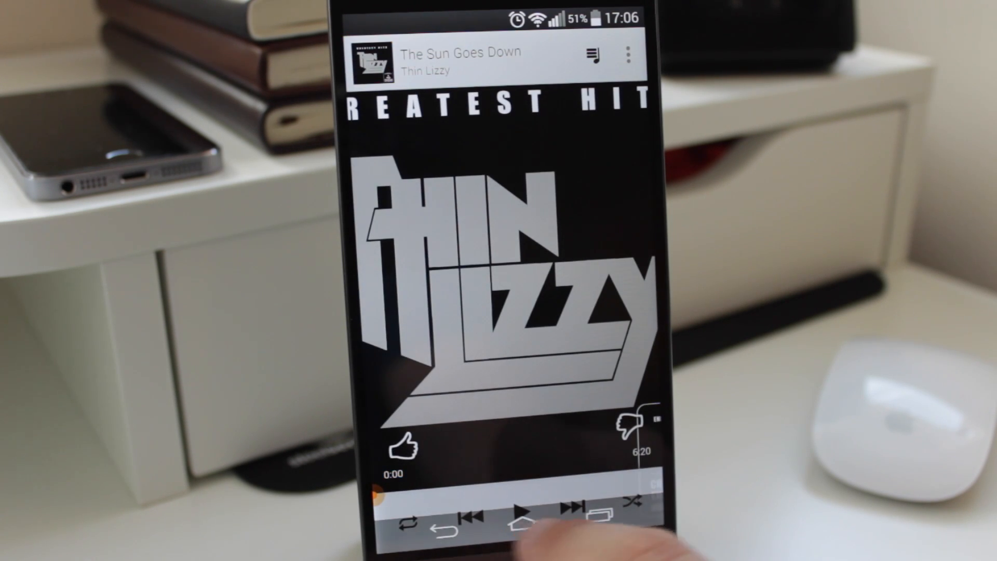
left_click(599, 519)
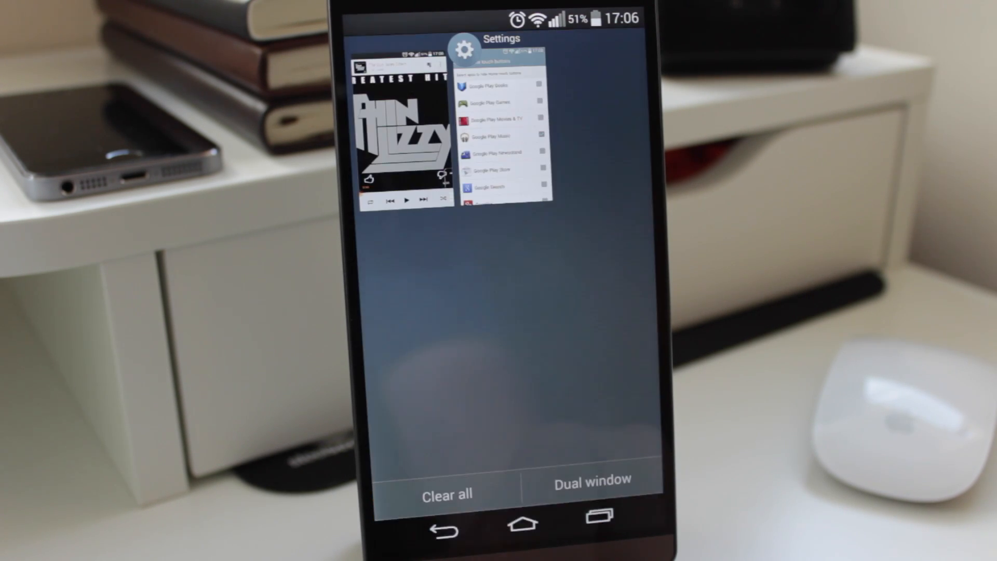
left_click(520, 526)
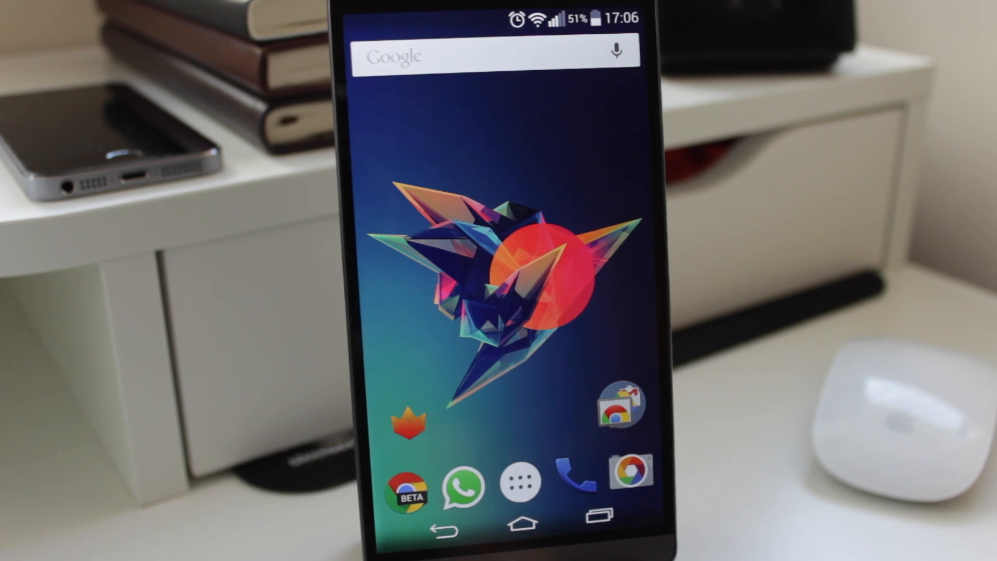